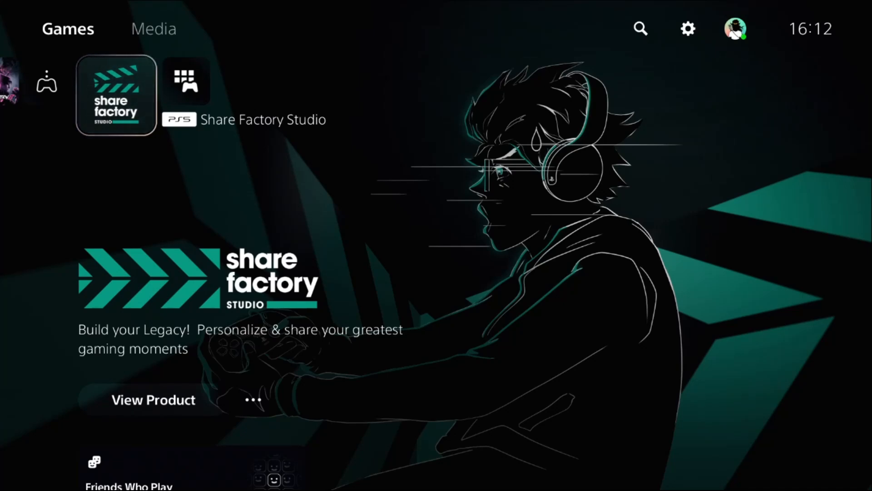
Open Settings from the gear icon at the top right of the home screen
{"action": "left_click", "coordinate": [687, 29]}
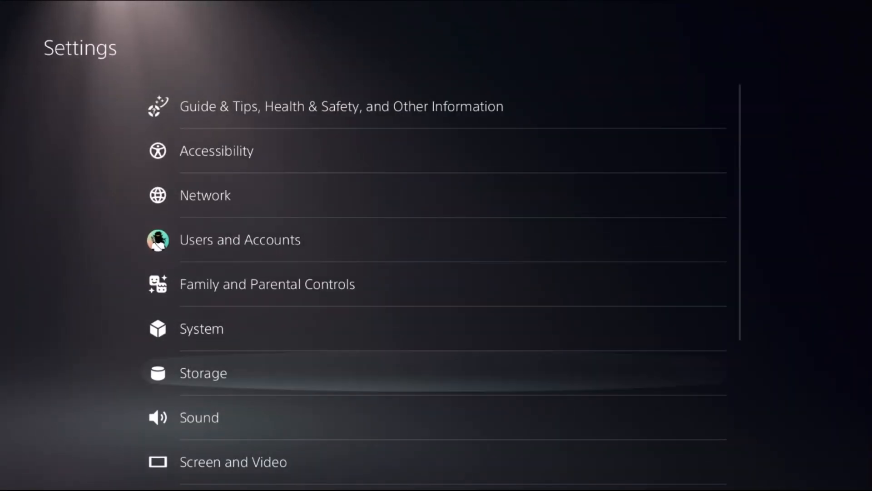
Adjust the Remote Play option in the System settings
{"action": "left_click", "coordinate": [202, 328]}
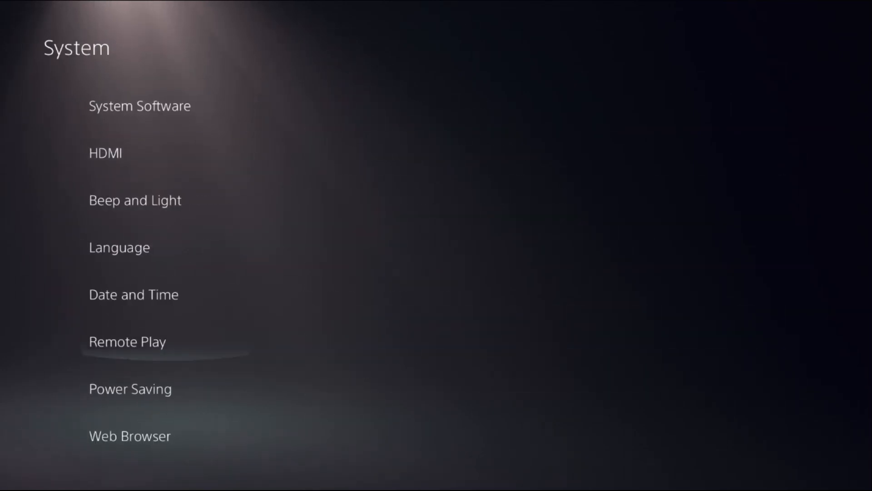
{"action": "left_click", "coordinate": [128, 342]}
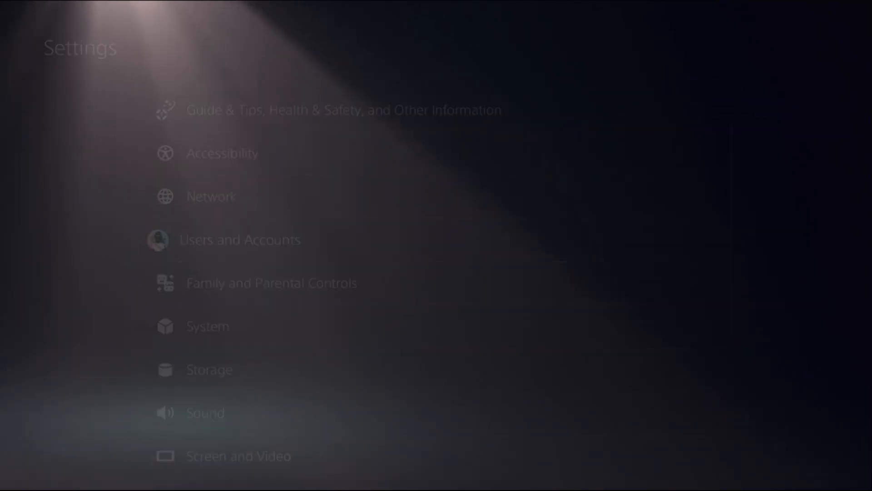
Restore licenses under Users and Accounts, then confirm with OK
{"action": "left_click", "coordinate": [241, 239]}
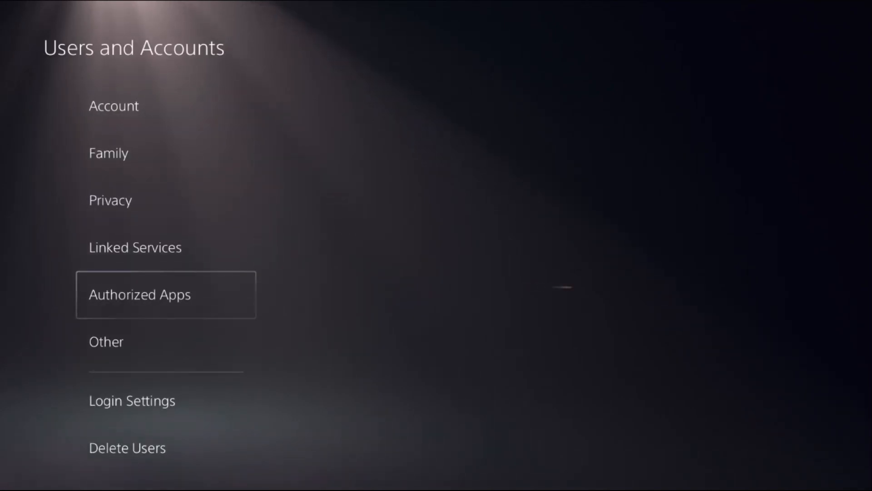
{"action": "left_click", "coordinate": [106, 341]}
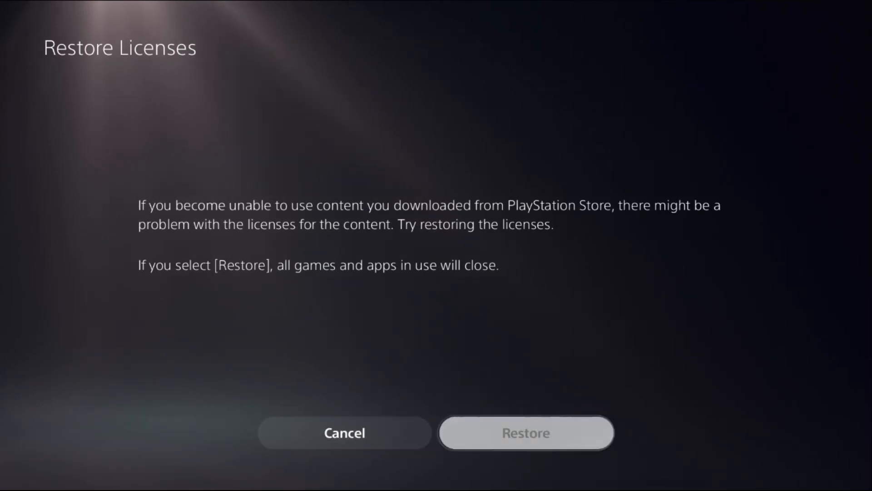
{"action": "left_click", "coordinate": [526, 433]}
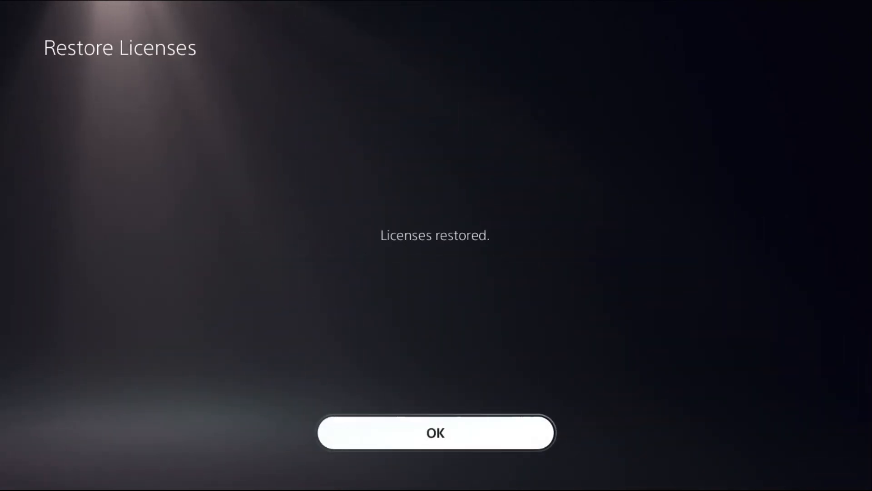
{"action": "left_click", "coordinate": [436, 432]}
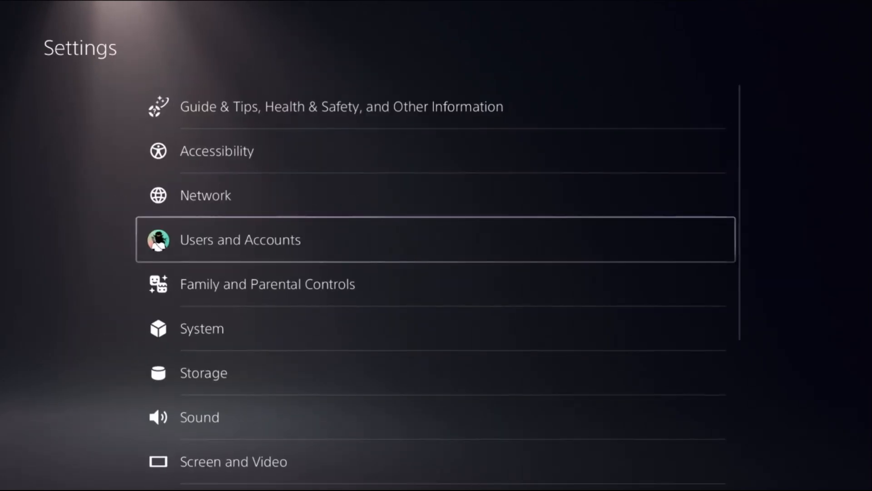
Set the Accessories keyboard type to English (United States), then open the power options
{"action": "scroll", "scroll_direction": "down", "scroll_amount": 3}
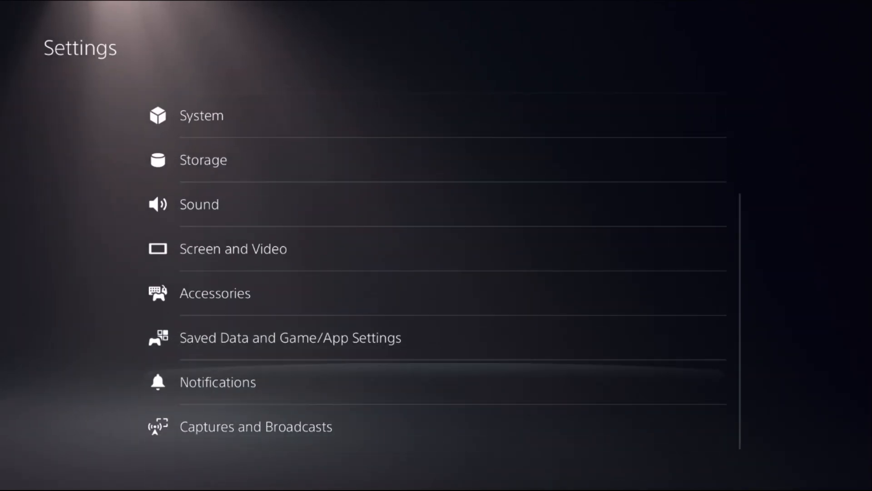
{"action": "left_click", "coordinate": [215, 294]}
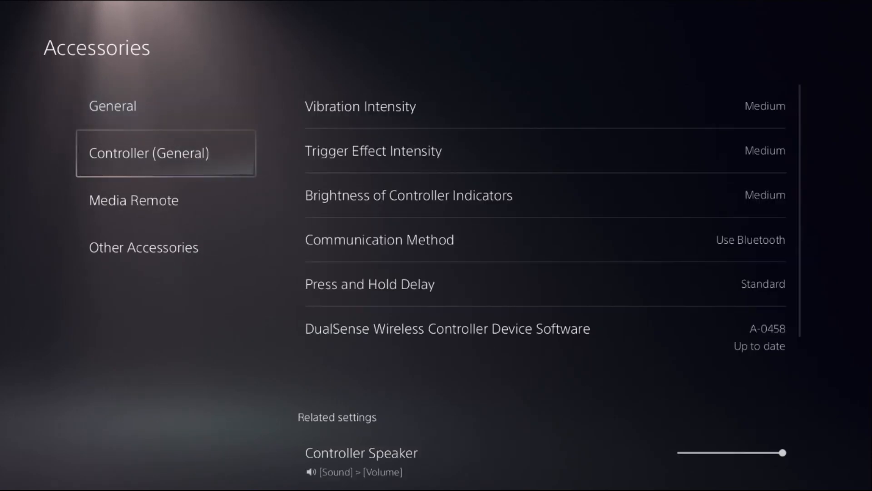
{"action": "left_click", "coordinate": [144, 248]}
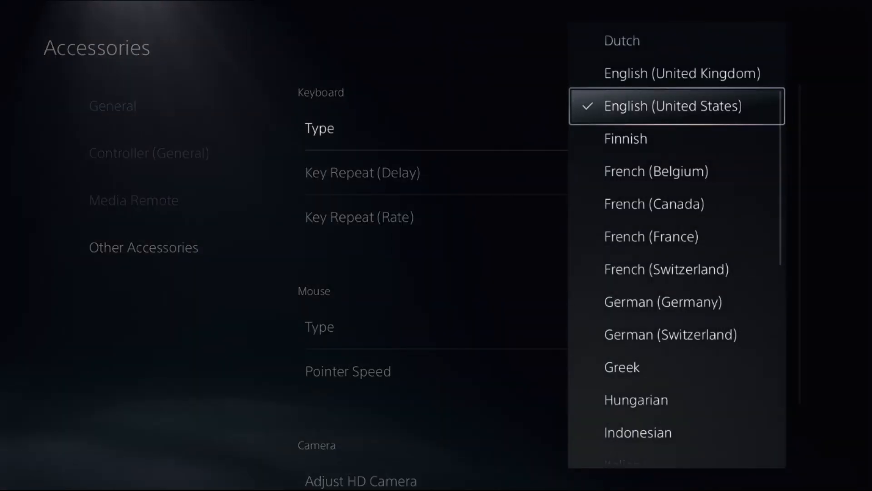
{"action": "left_click", "coordinate": [673, 106]}
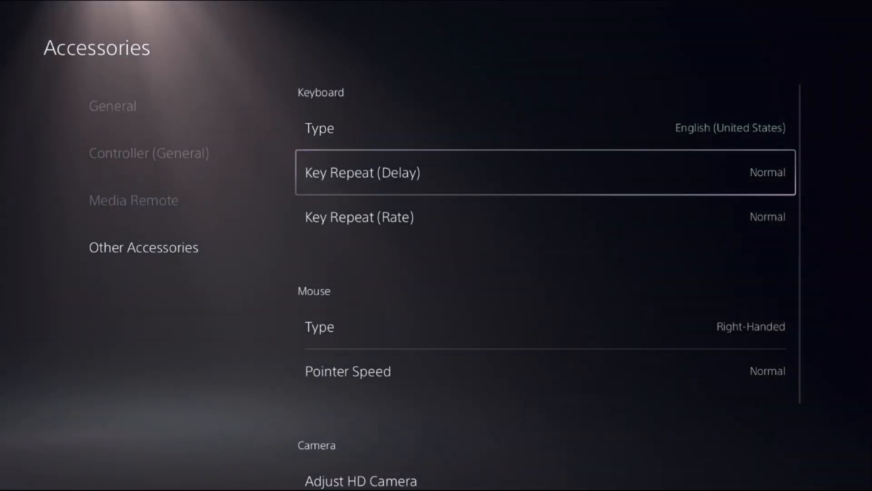
{"action": "key", "text": "down"}
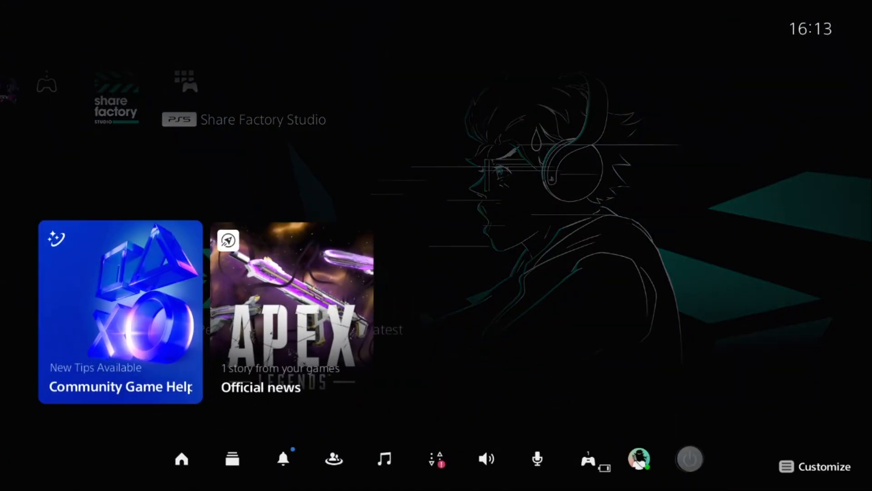
{"action": "left_click", "coordinate": [689, 459]}
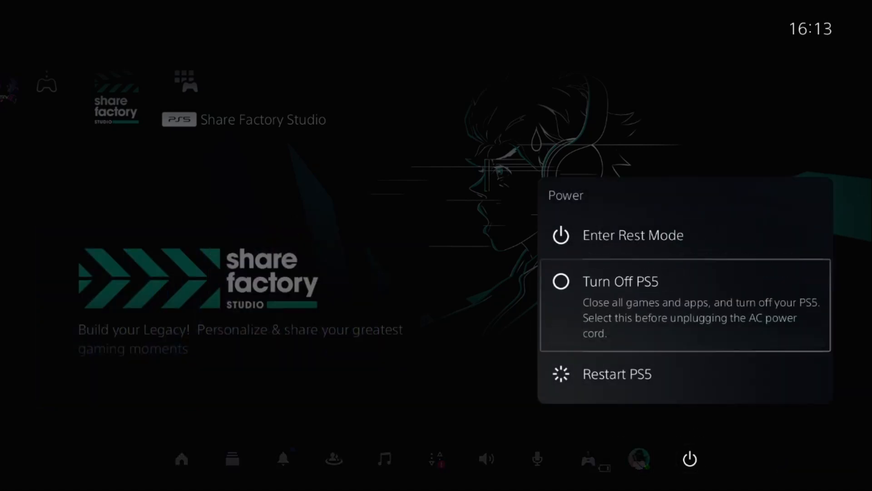